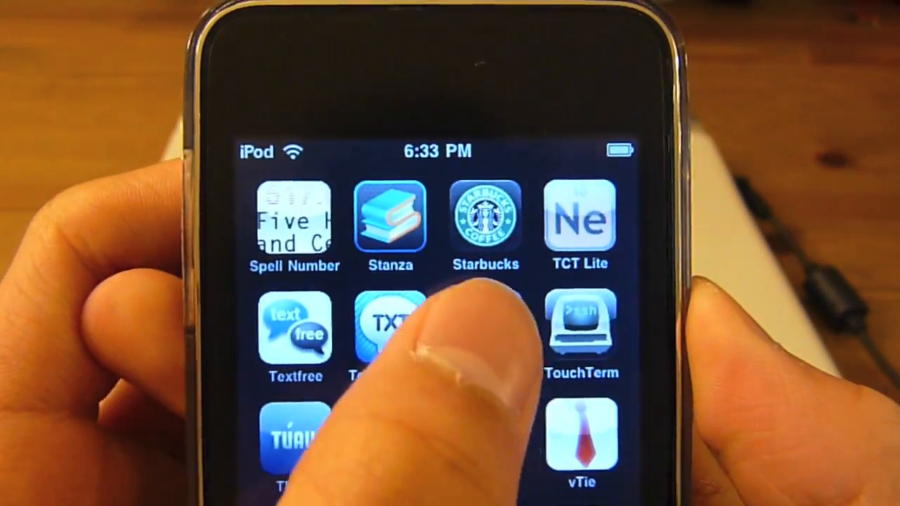
Step: Launch the Touch Mouse remote app from the iPod touch home screen
click(582, 323)
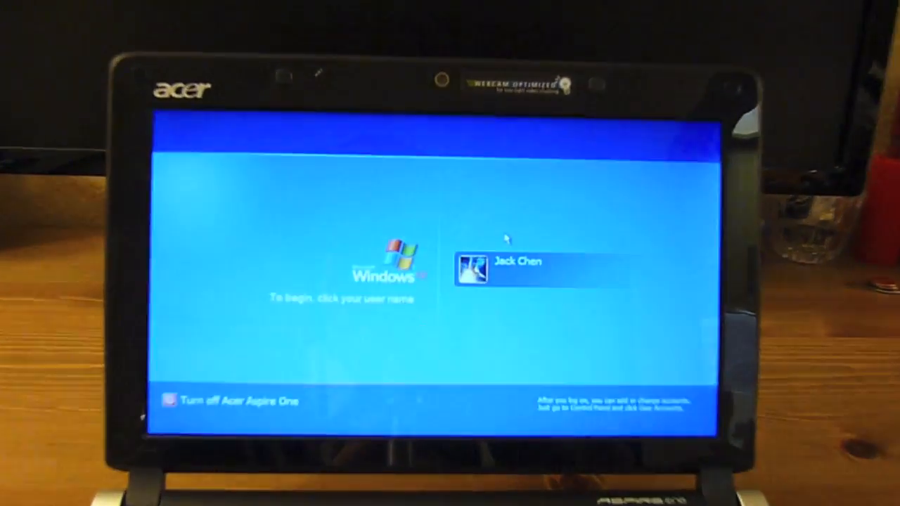
Step: Log in to the user account from the Windows XP welcome screen
click(534, 270)
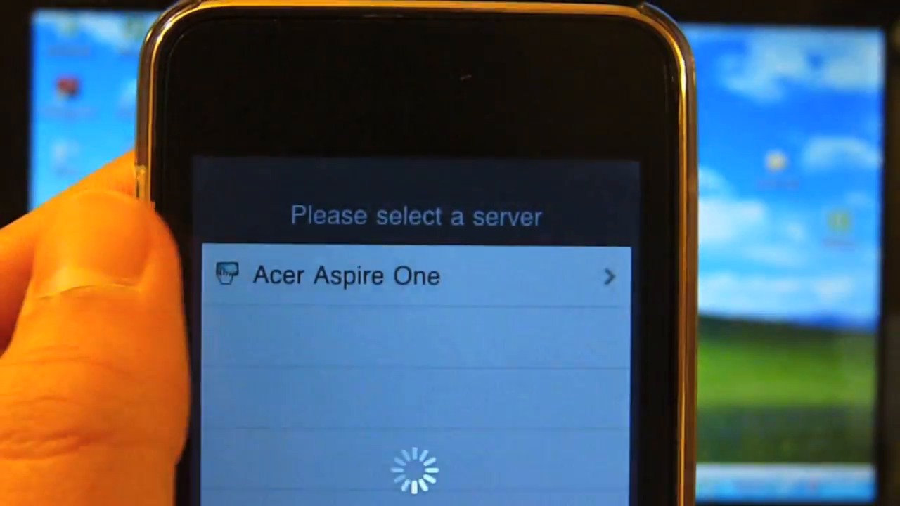
Step: Connect to the Acer Aspire One so the trackpad and keyboard are ready
click(345, 276)
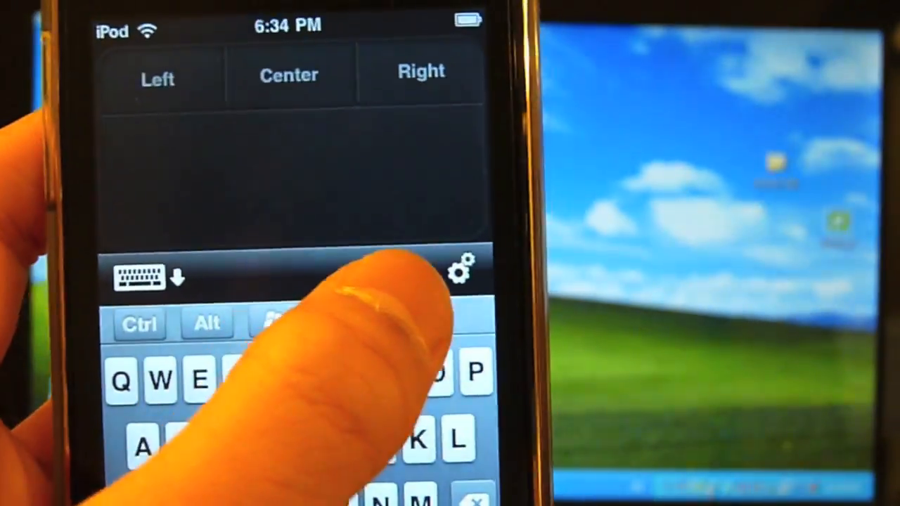
Step: Review the Button, Scrolling and Tracking Options in the remote's settings
click(461, 274)
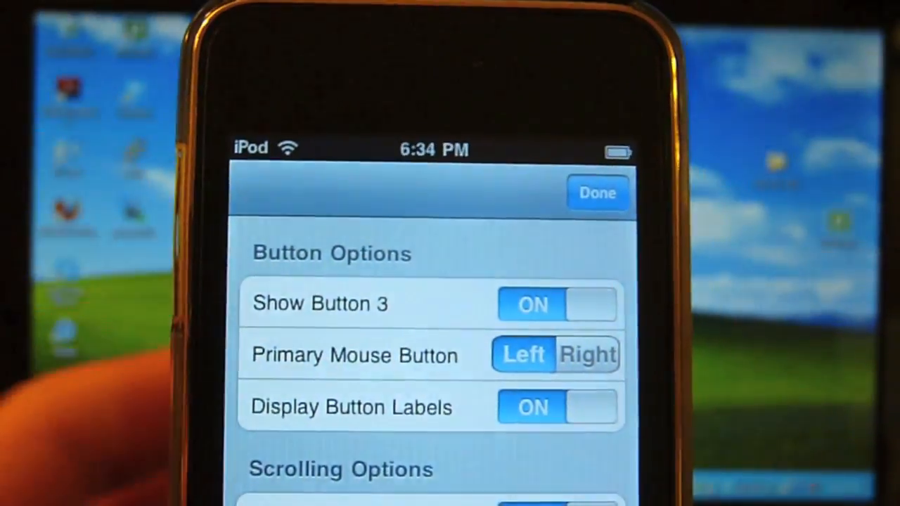
scroll(down, 3)
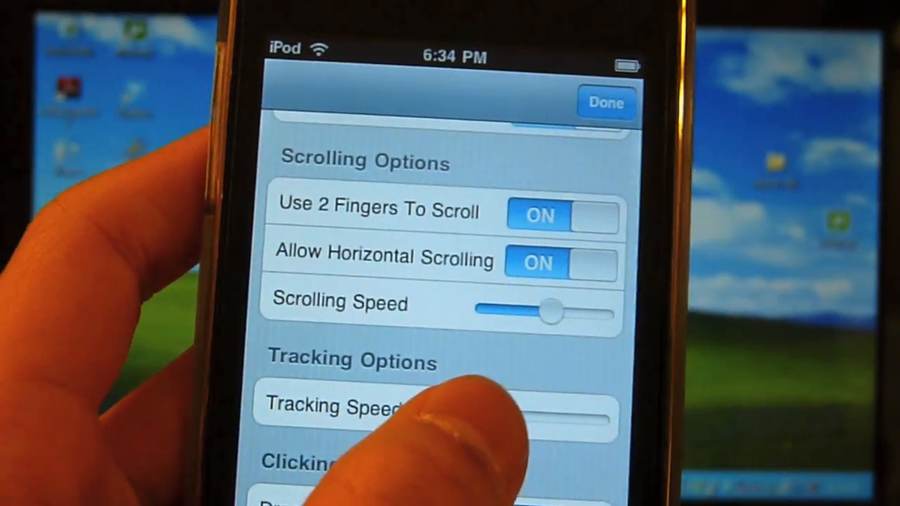
scroll(down, 3)
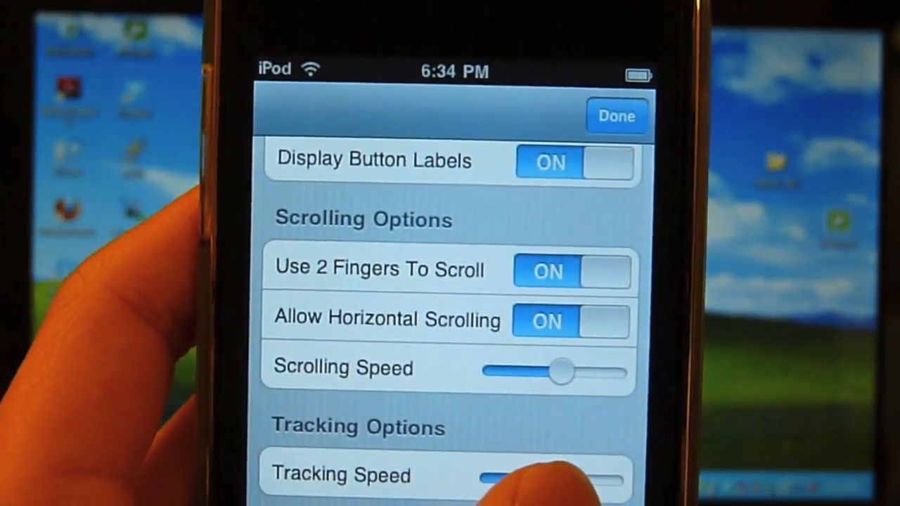
scroll(down, 3)
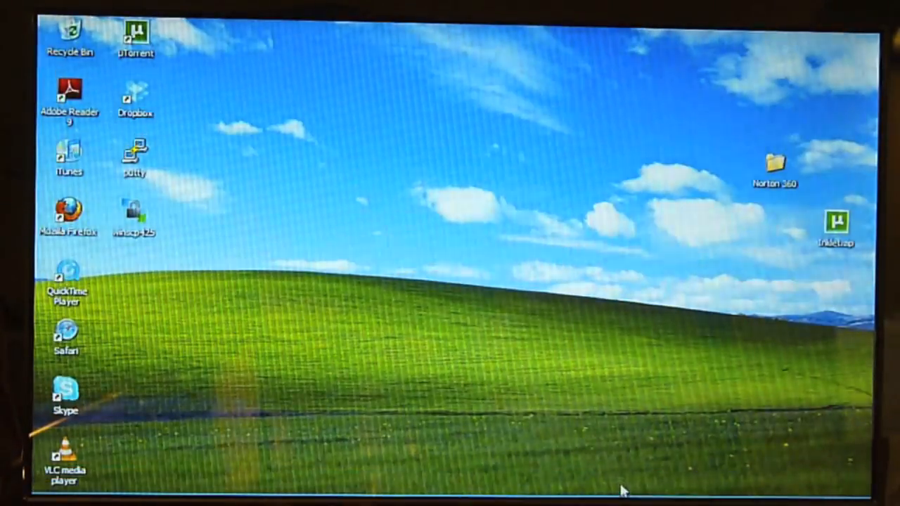
mouse_move(511, 306)
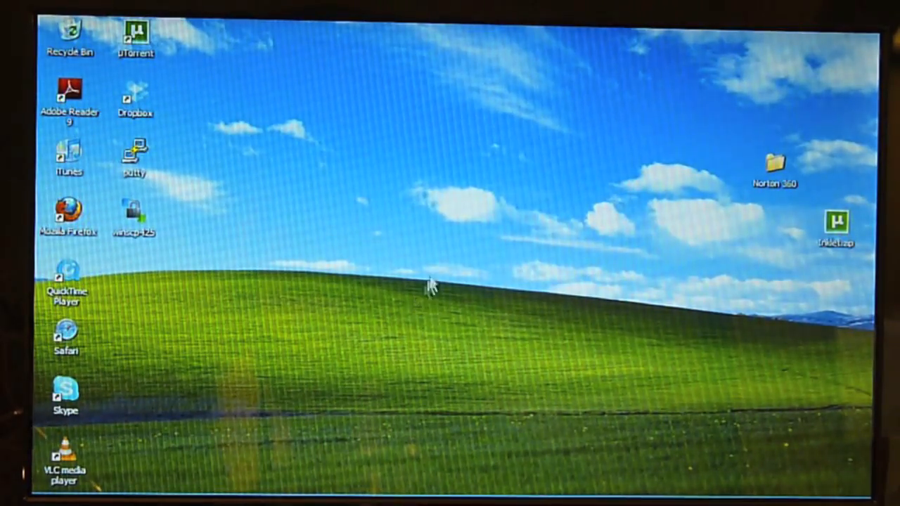
mouse_move(385, 373)
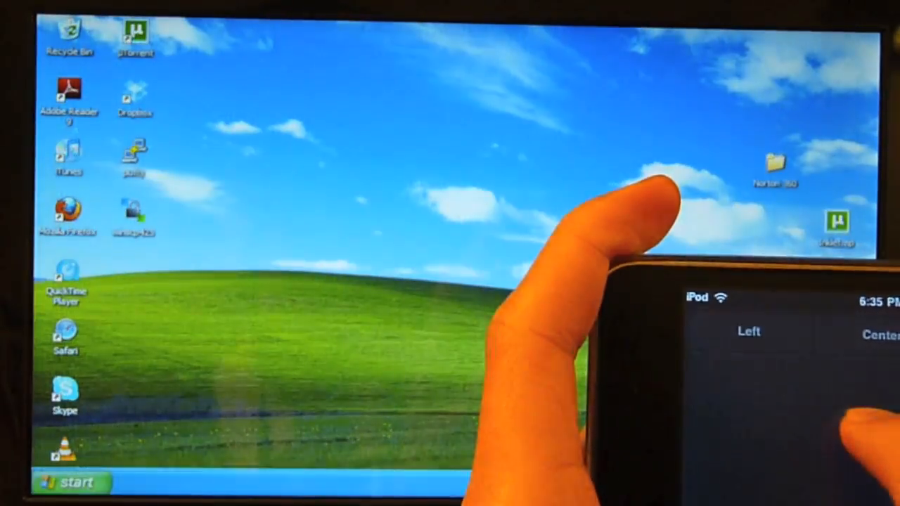
Step: Bring up the Start menu on the netbook via the iPod trackpad's Left button
click(67, 482)
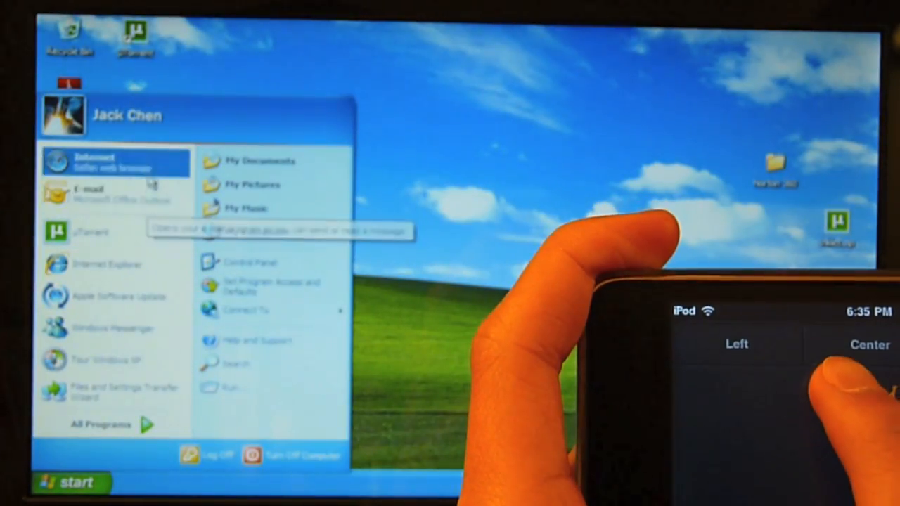
Step: Launch Safari from the Start menu's Internet entry
click(95, 162)
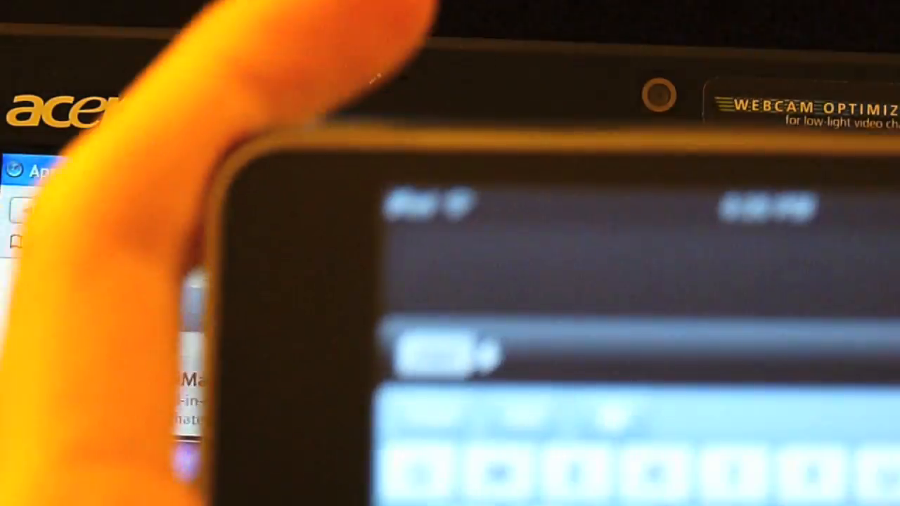
Step: Enter 'macrum' into Safari's address bar with the Touch Mouse keyboard
text(m)
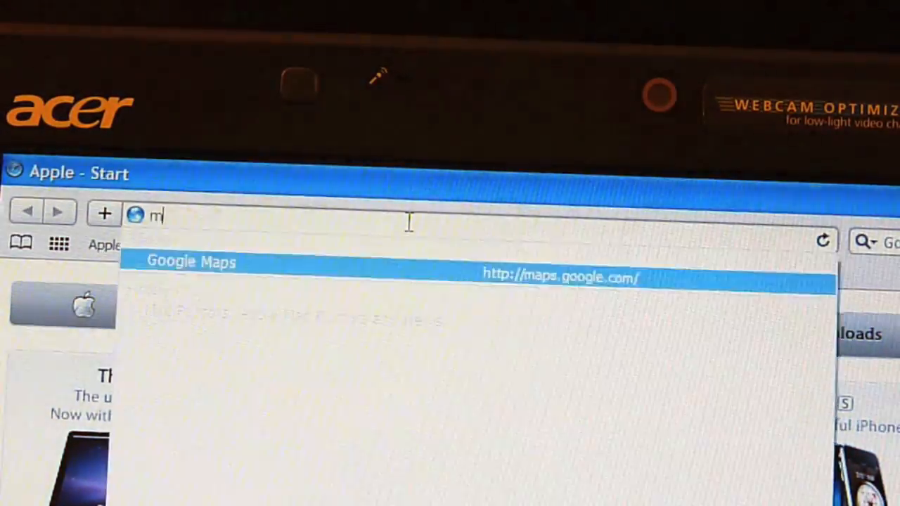
text(acrum)
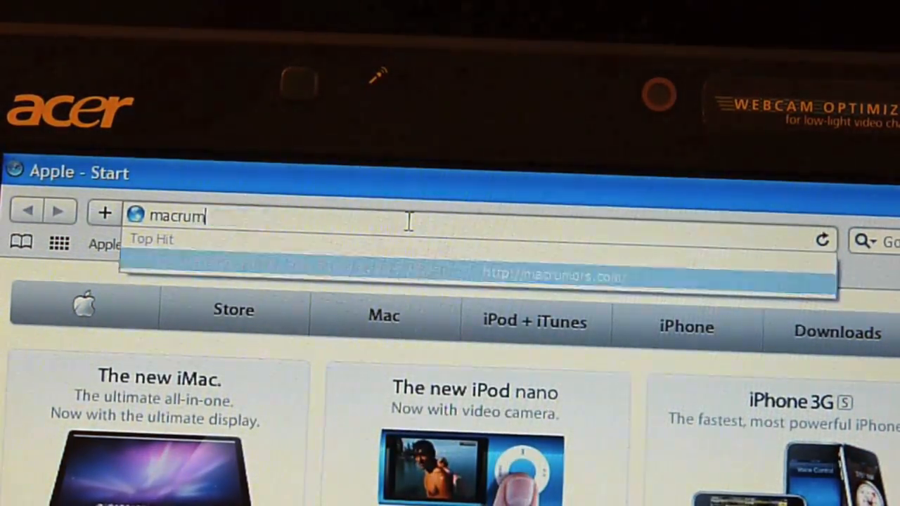